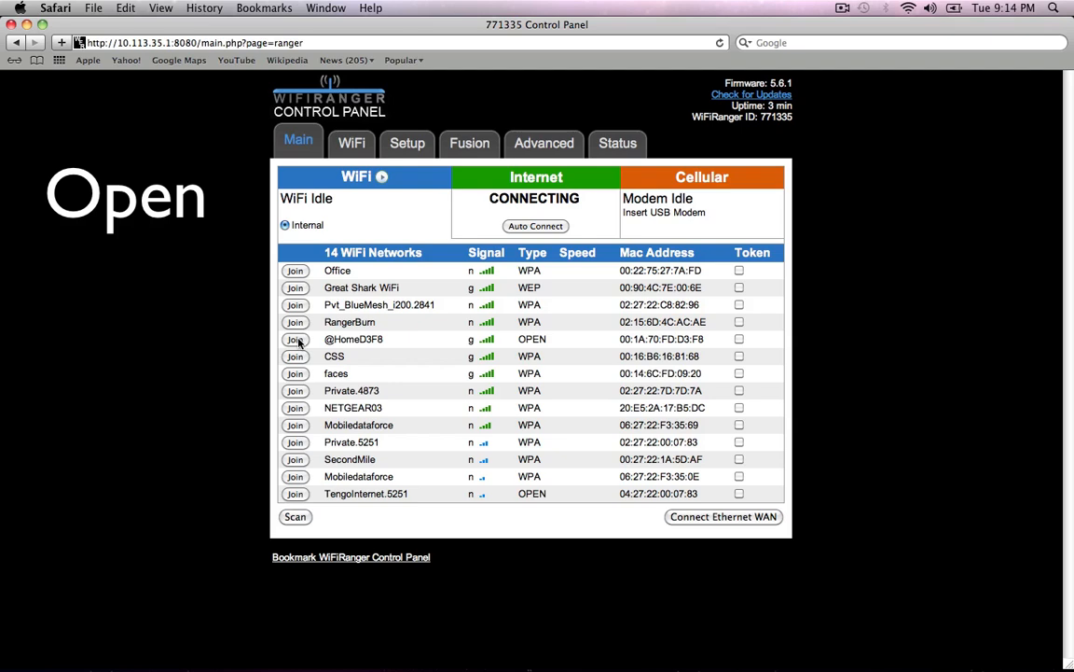
{"action": "left_click", "coordinate": [295, 339]}
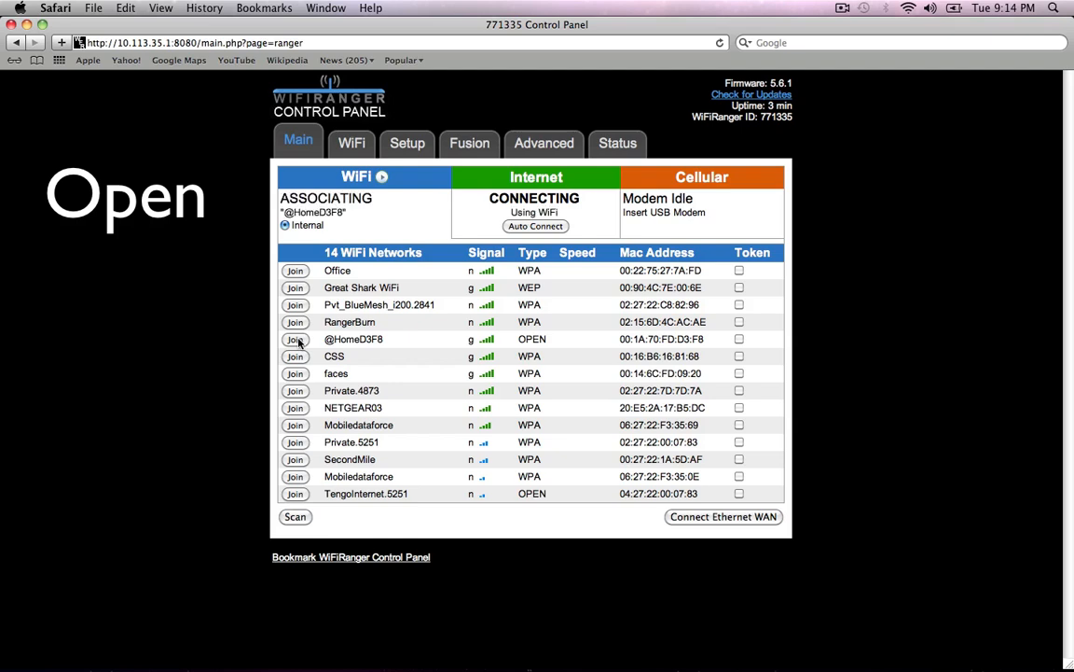
{"action": "left_click", "coordinate": [295, 338]}
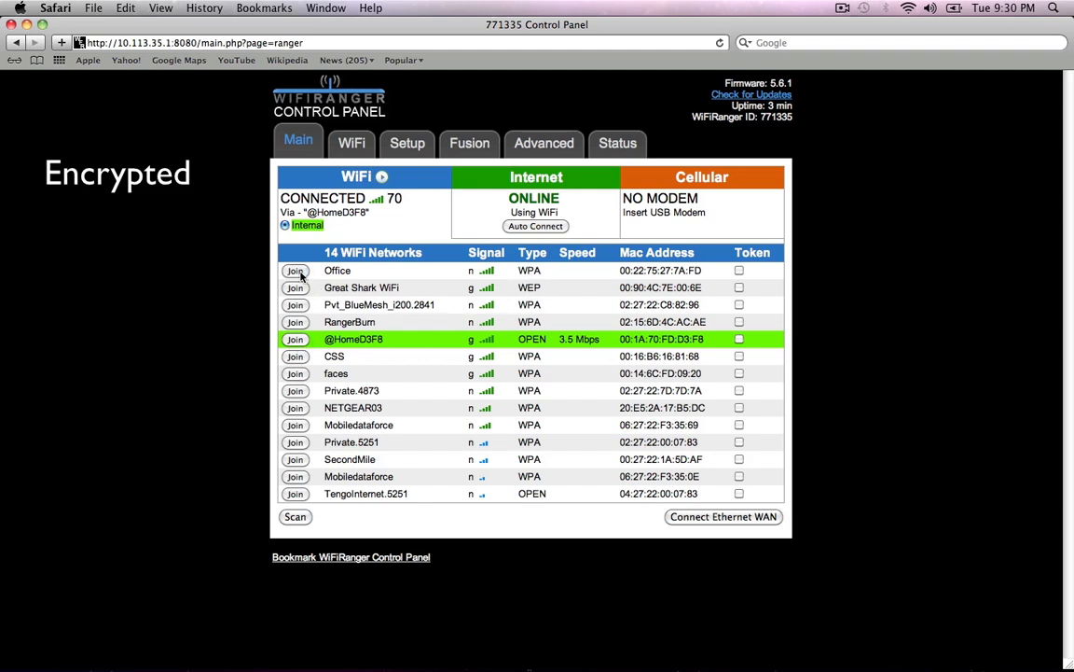
{"action": "left_click", "coordinate": [295, 270]}
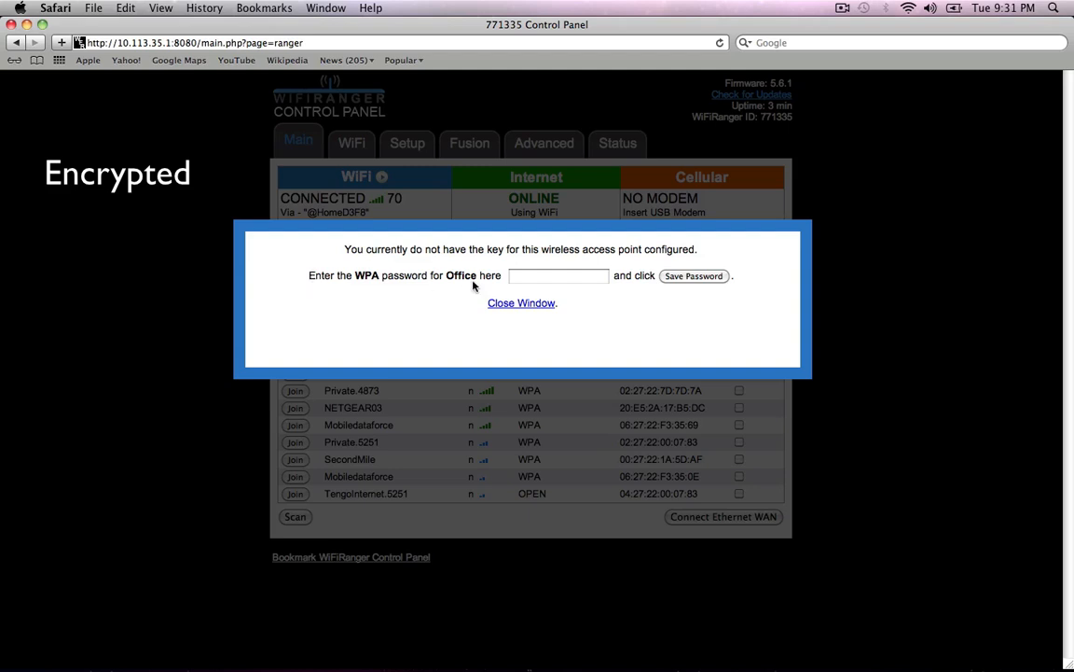
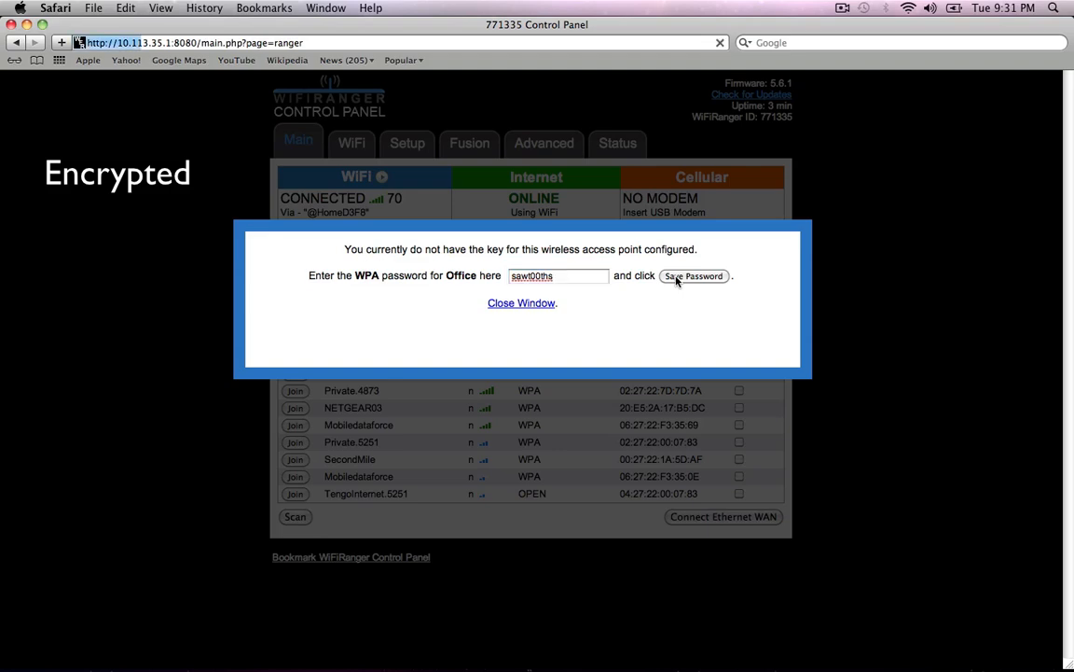
{"action": "left_click", "coordinate": [693, 276]}
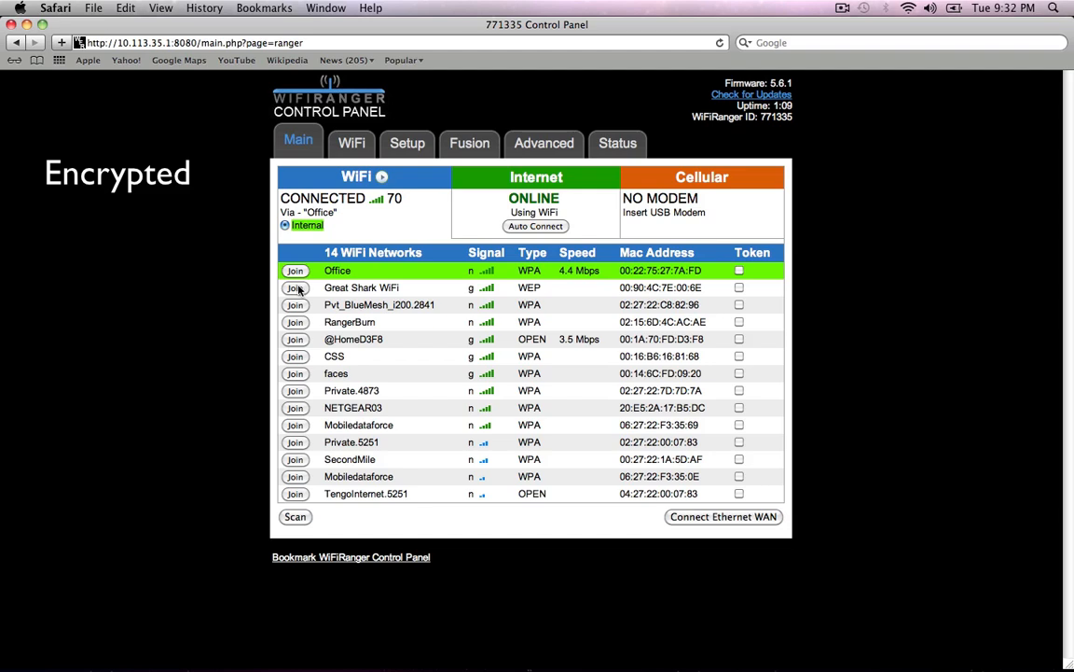
{"action": "left_click", "coordinate": [295, 287]}
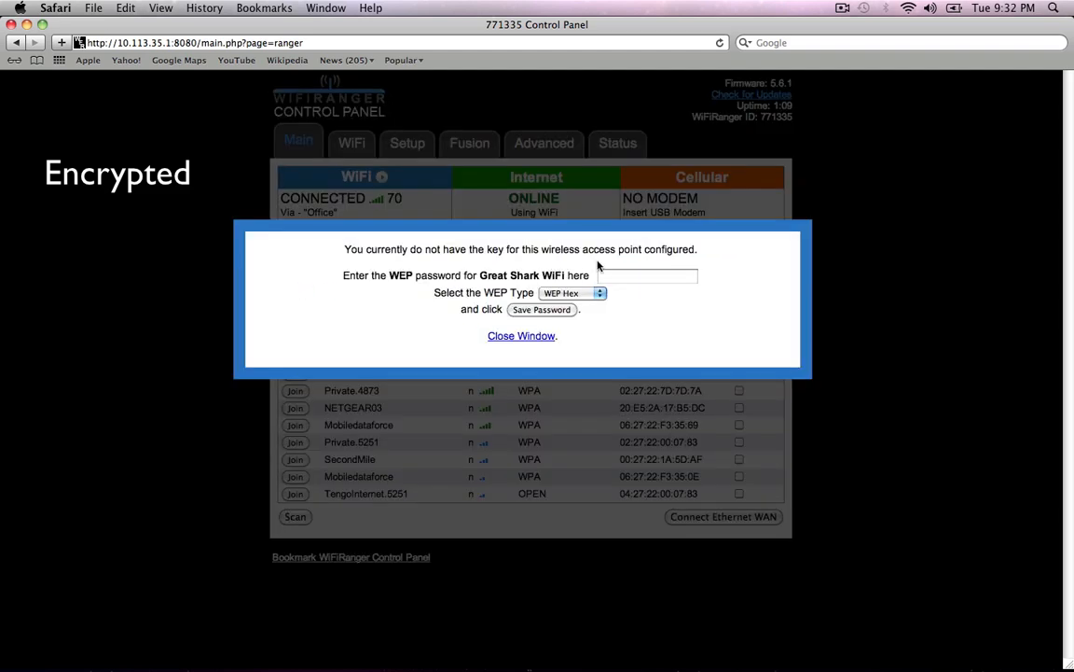
{"action": "left_click", "coordinate": [573, 292]}
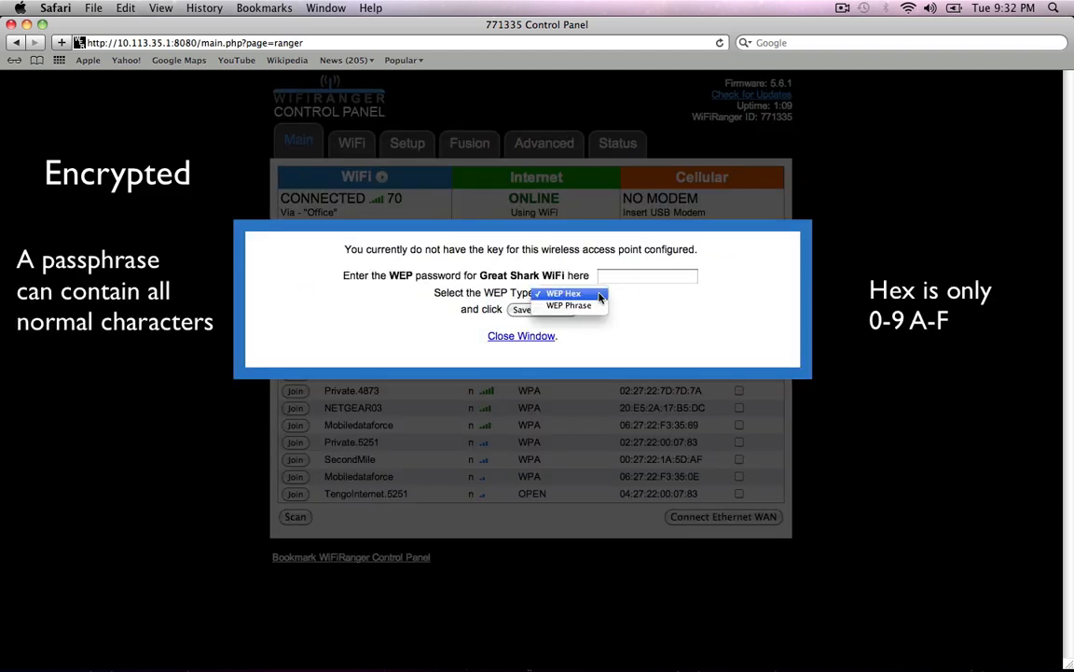
{"action": "left_click", "coordinate": [564, 293]}
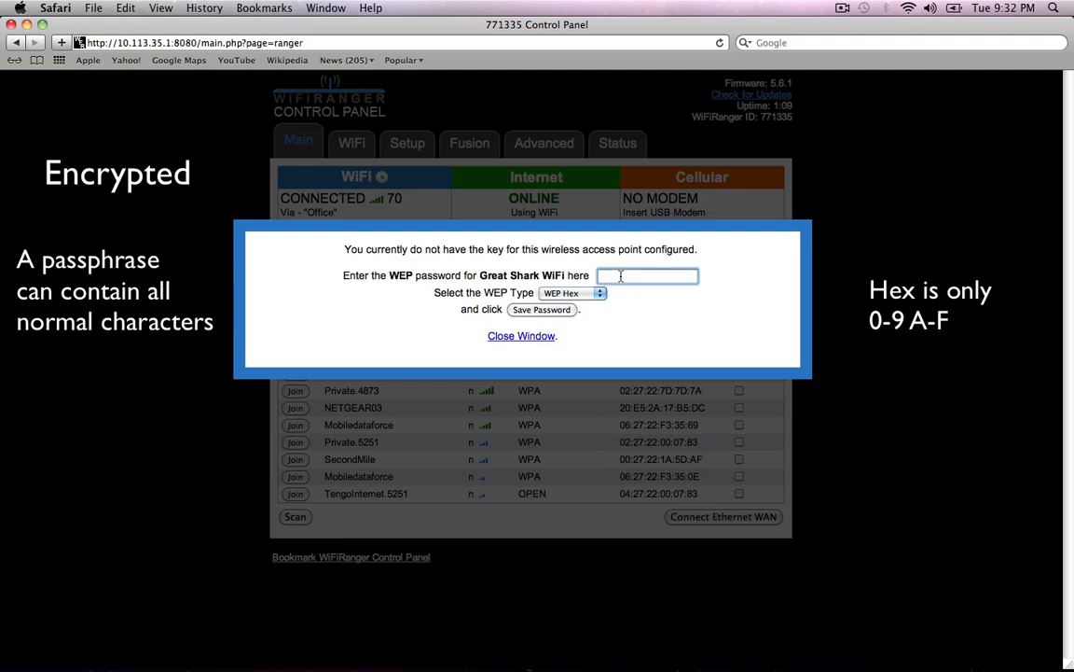
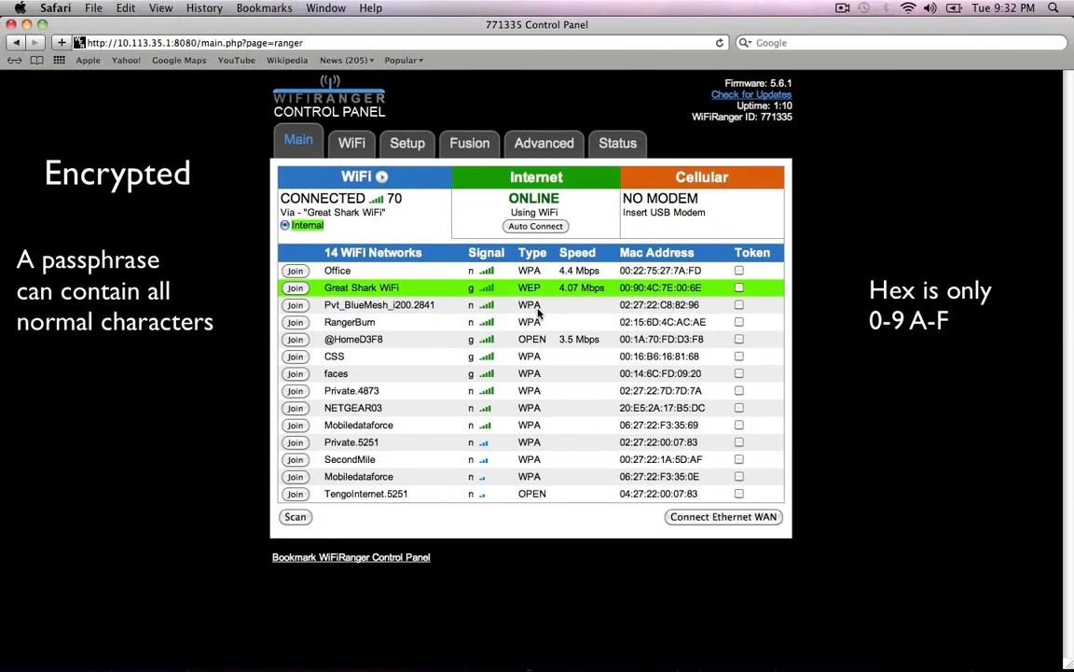
{"action": "left_click", "coordinate": [351, 143]}
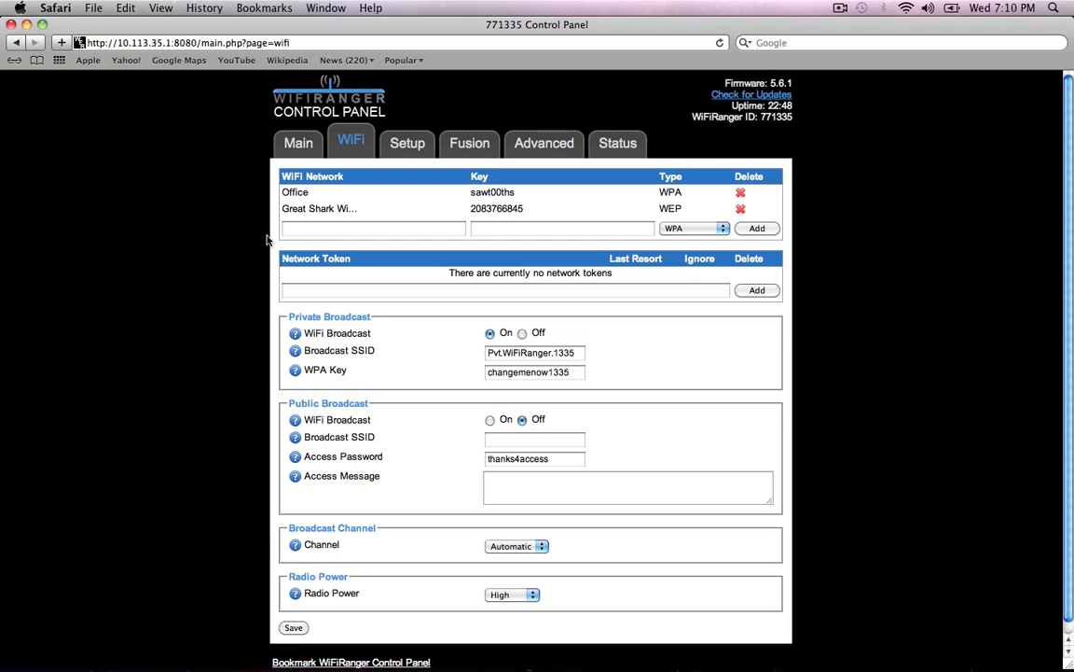
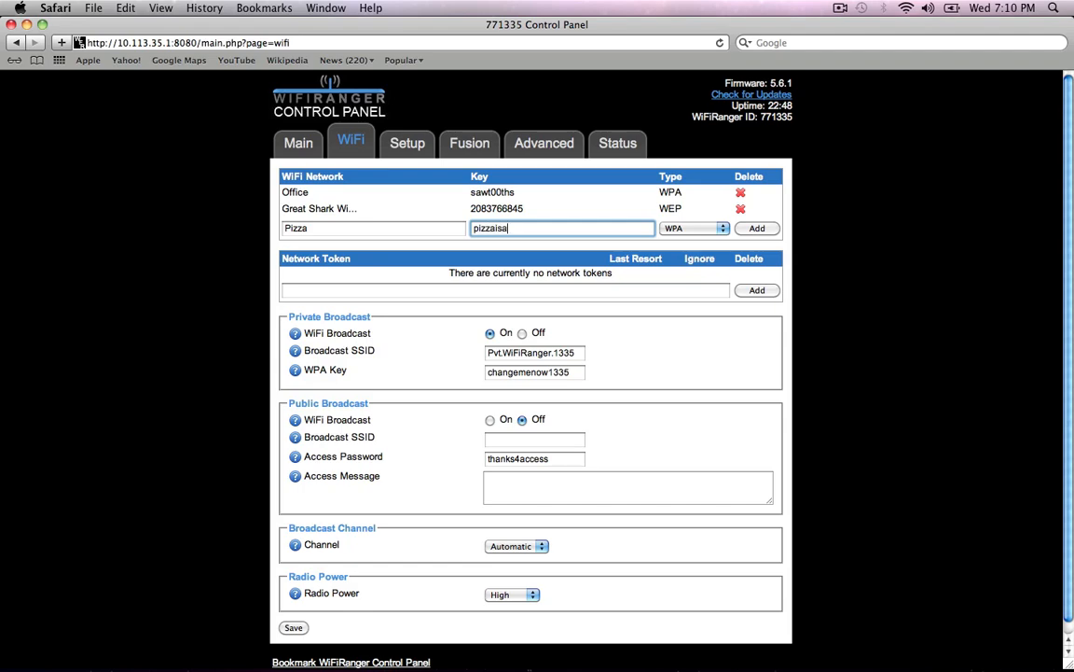
{"action": "left_click", "coordinate": [298, 142]}
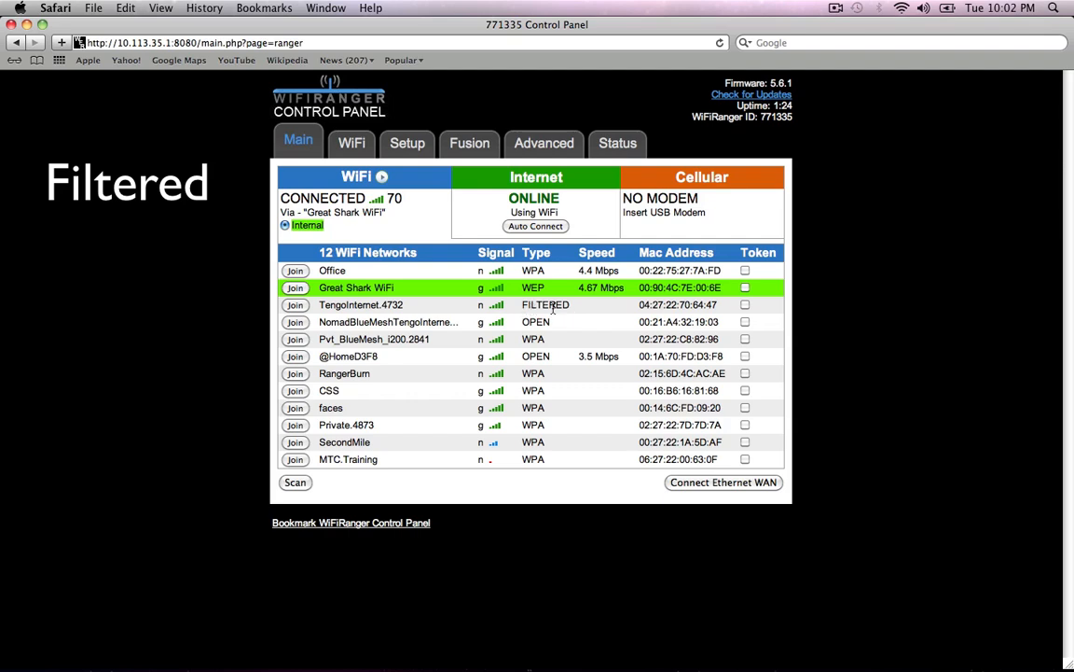
{"action": "mouse_move", "coordinate": [296, 305]}
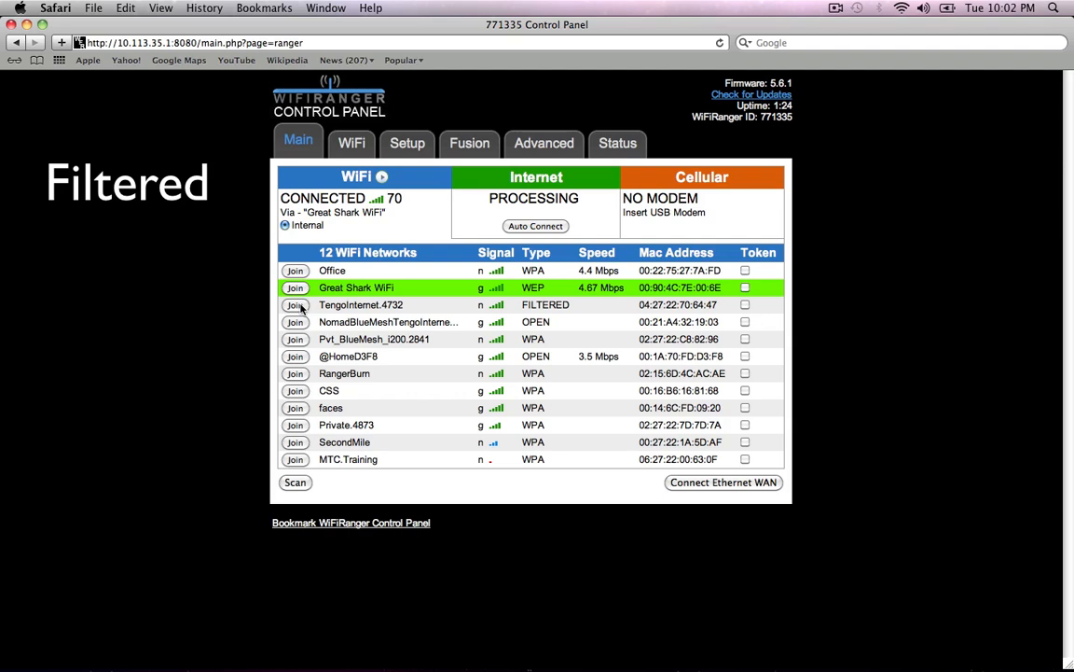
- Join the filtered TengoInternet.4732 network and bring up its login page
{"action": "left_click", "coordinate": [295, 305]}
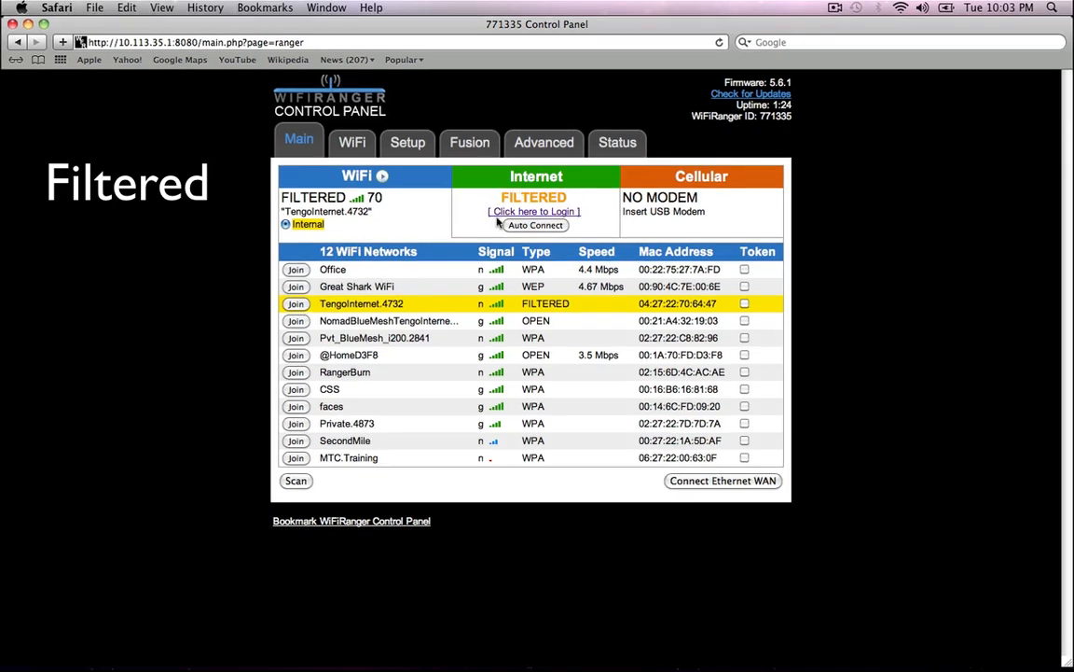
{"action": "left_click", "coordinate": [534, 211]}
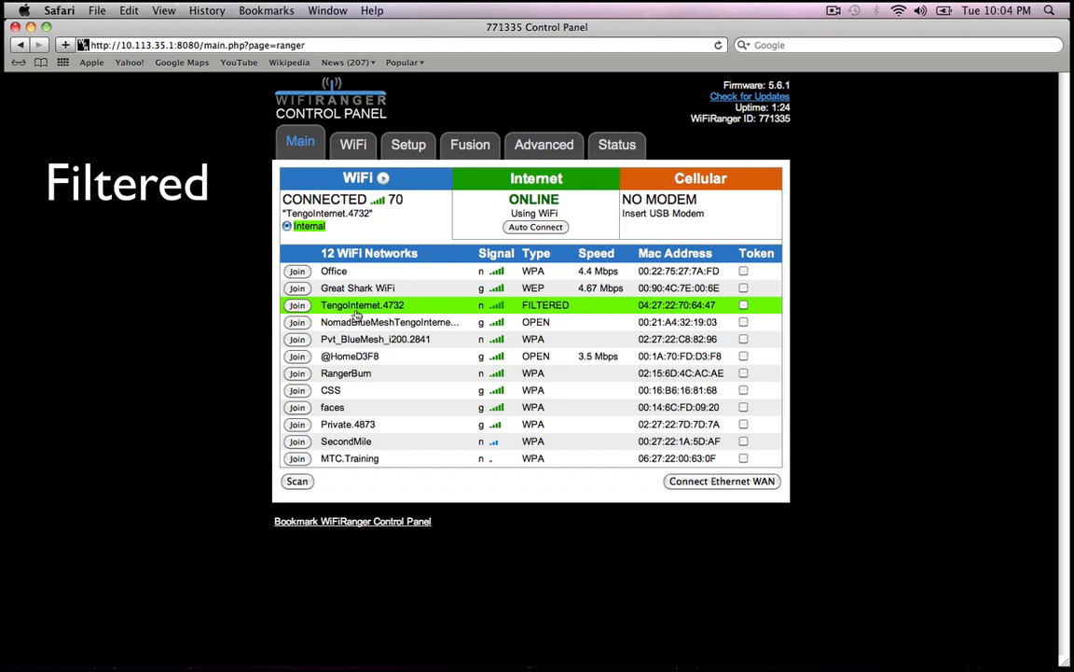
{"action": "mouse_move", "coordinate": [319, 315]}
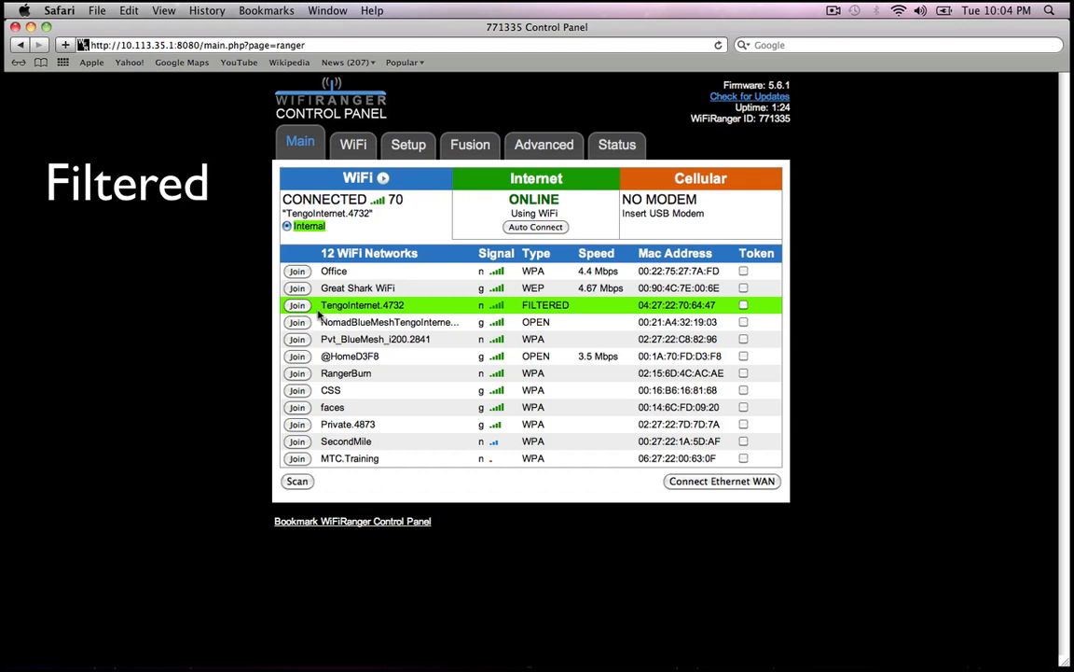